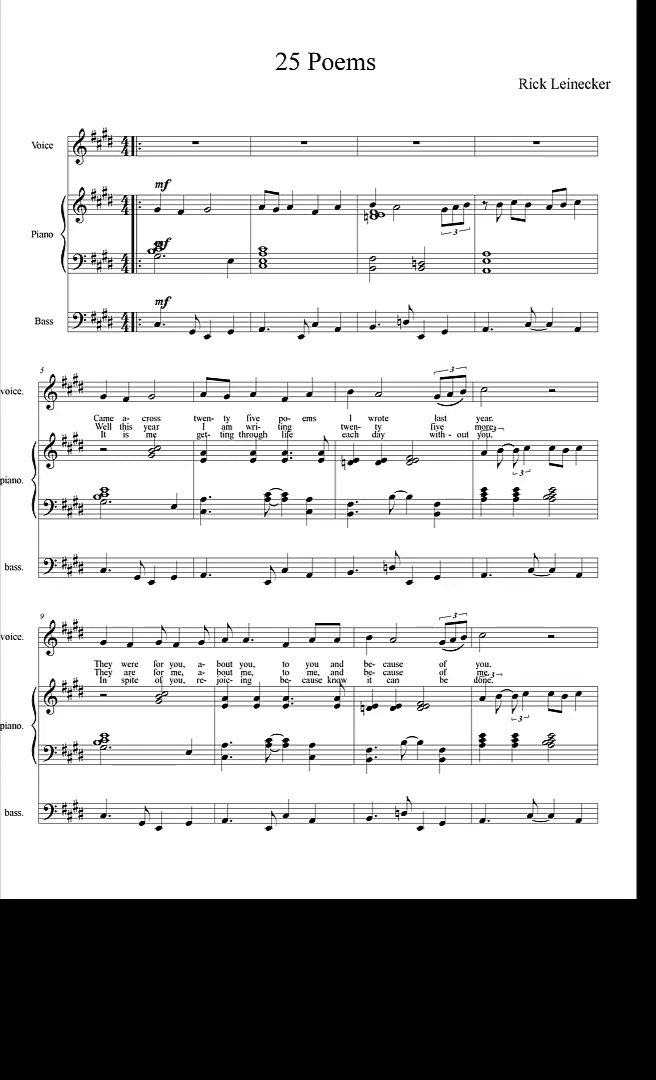
pyautogui.scroll(-3)
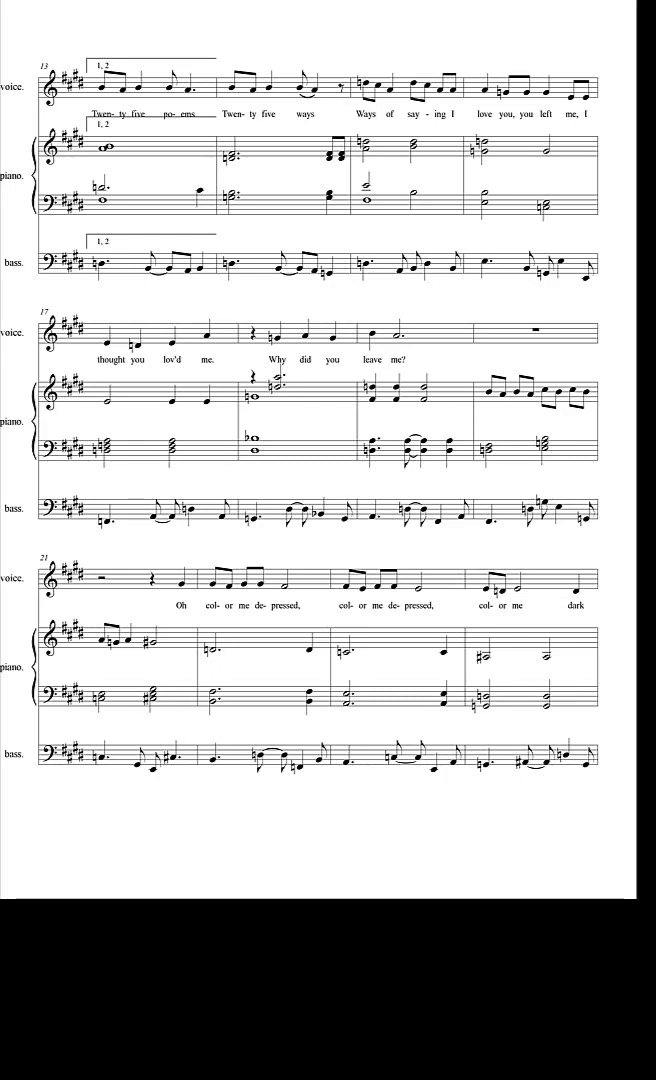
pyautogui.scroll(-3)
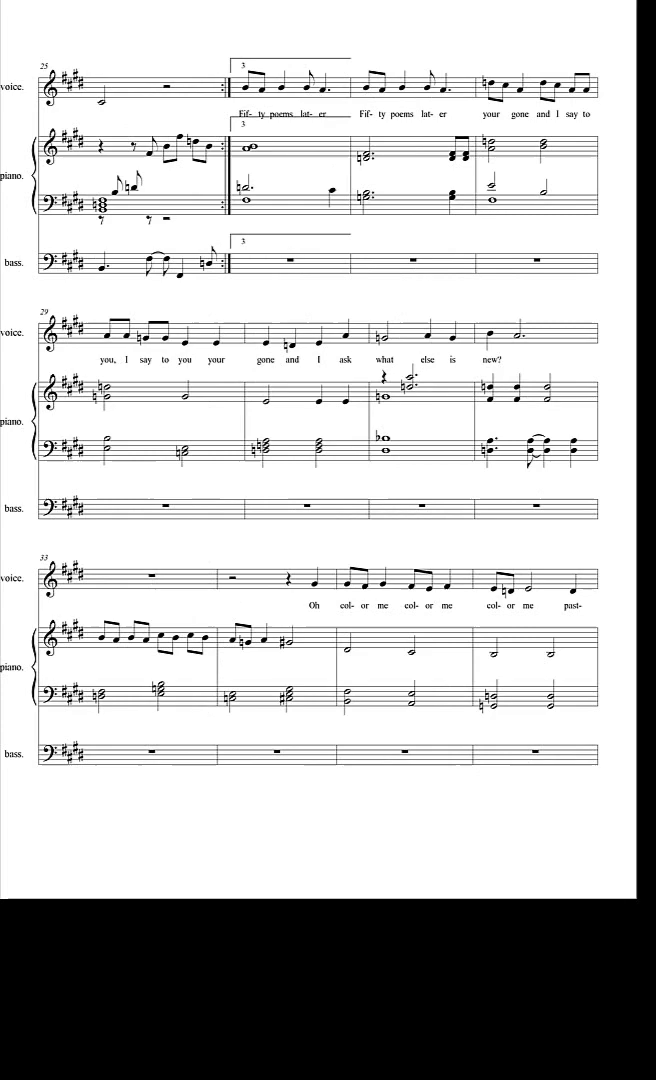
pyautogui.scroll(3)
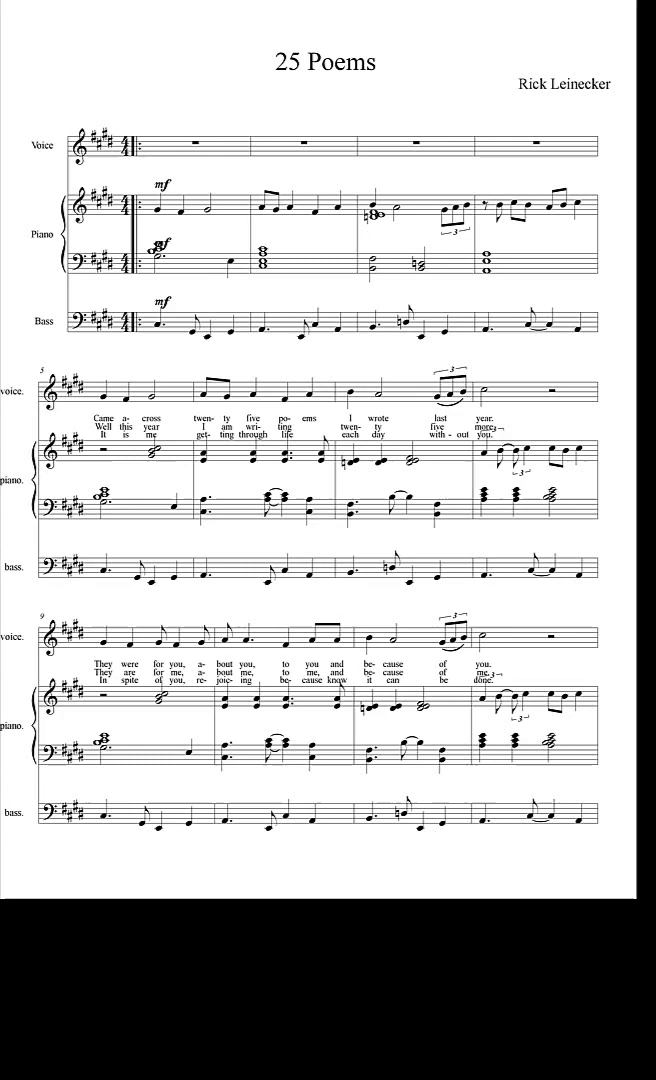
pyautogui.scroll(-3)
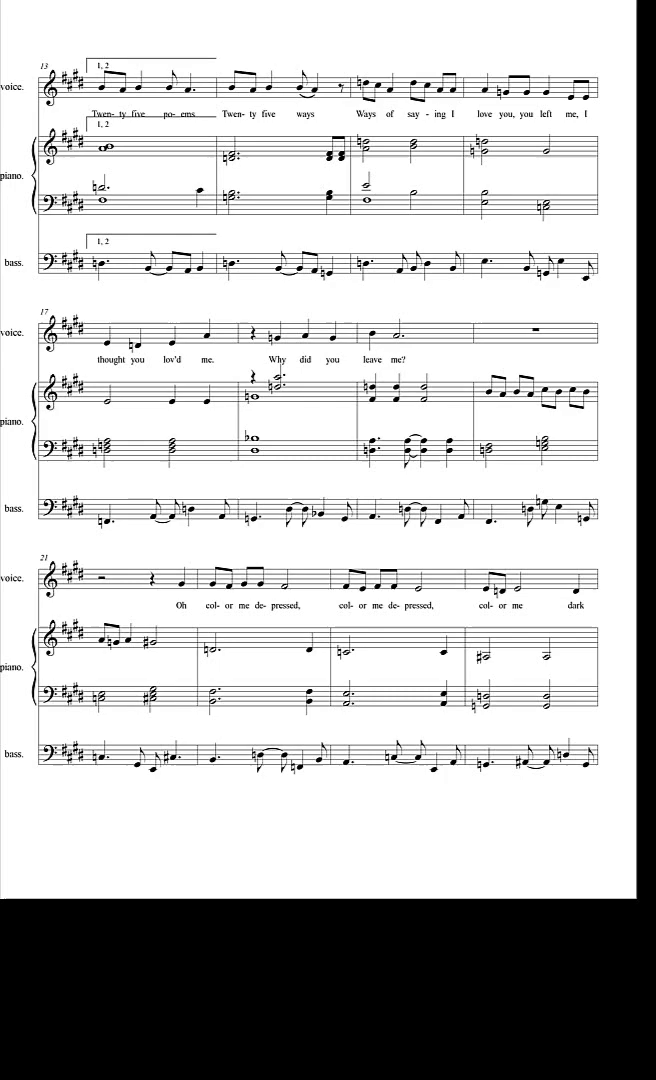
pyautogui.scroll(-3)
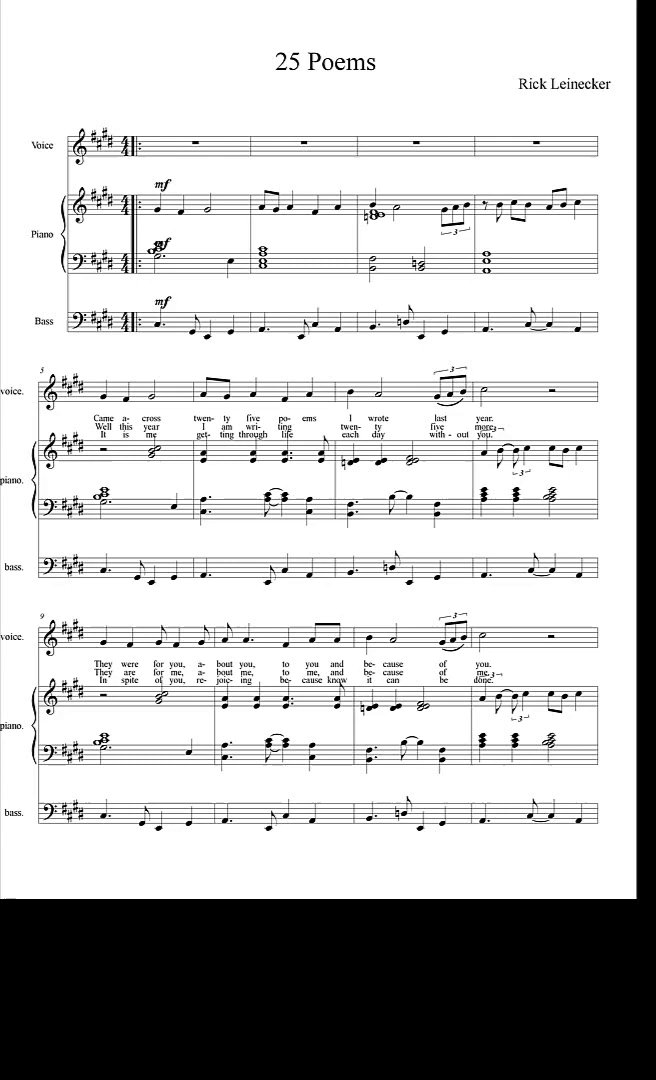
pyautogui.scroll(-3)
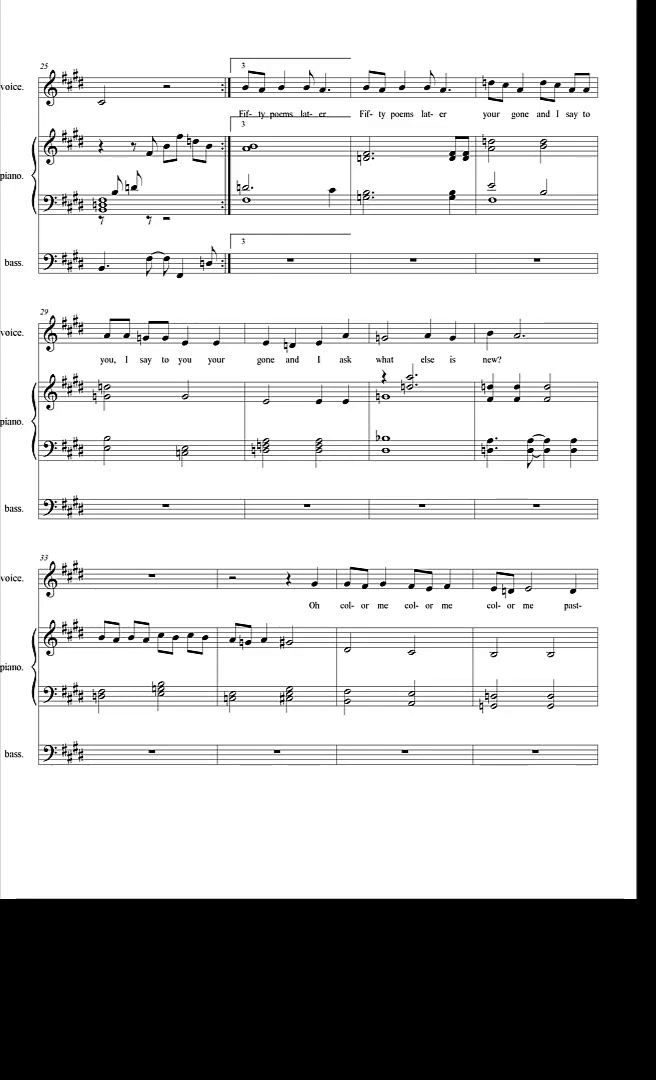
pyautogui.scroll(-3)
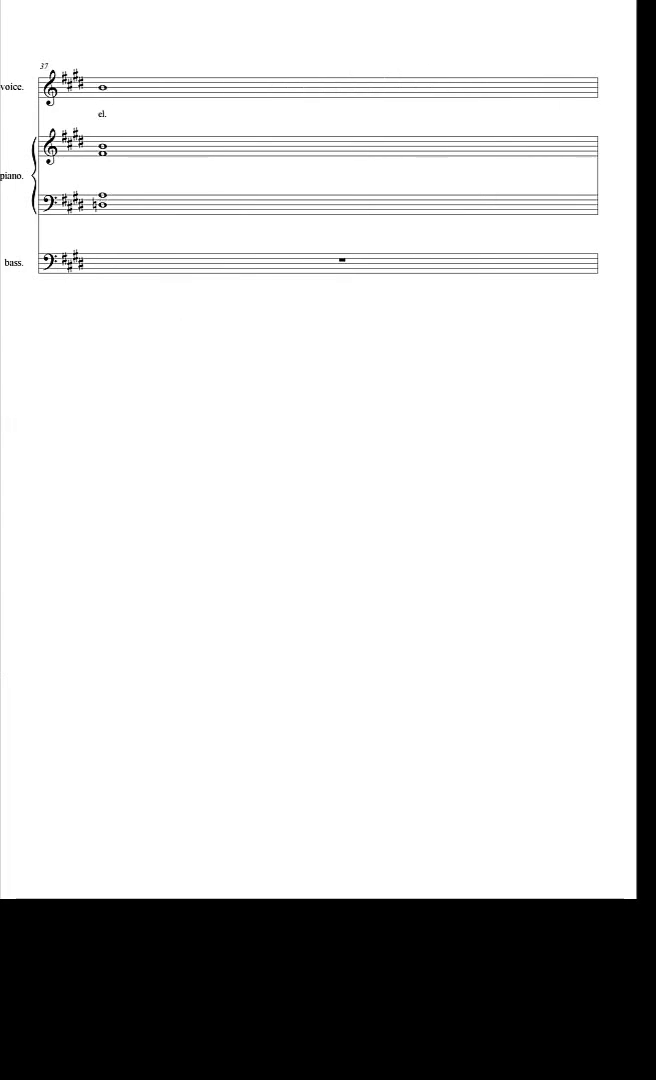